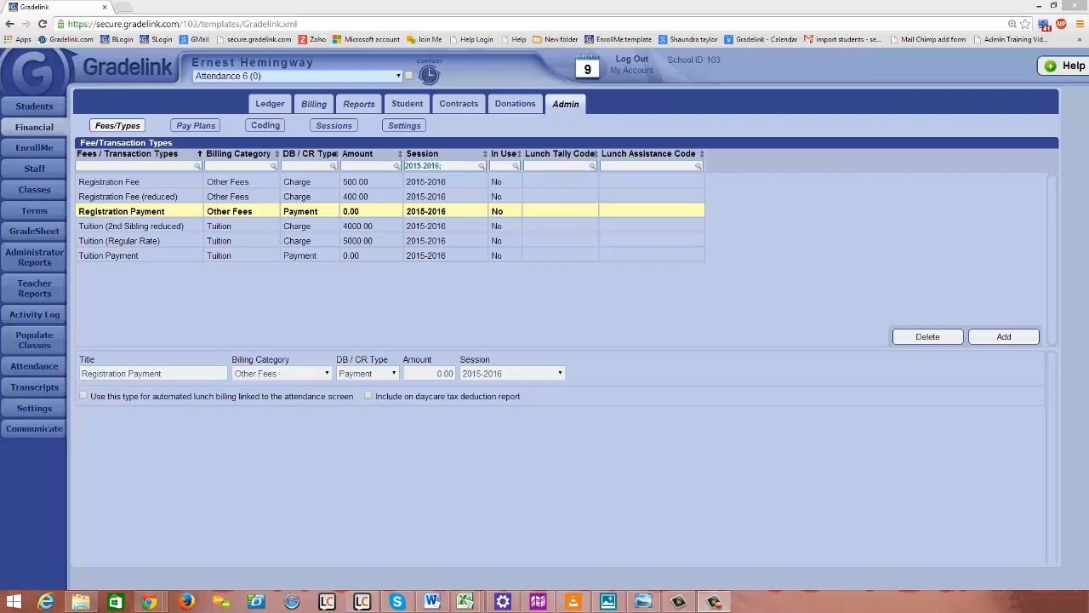
{"action": "mouse_move", "coordinate": [878, 292]}
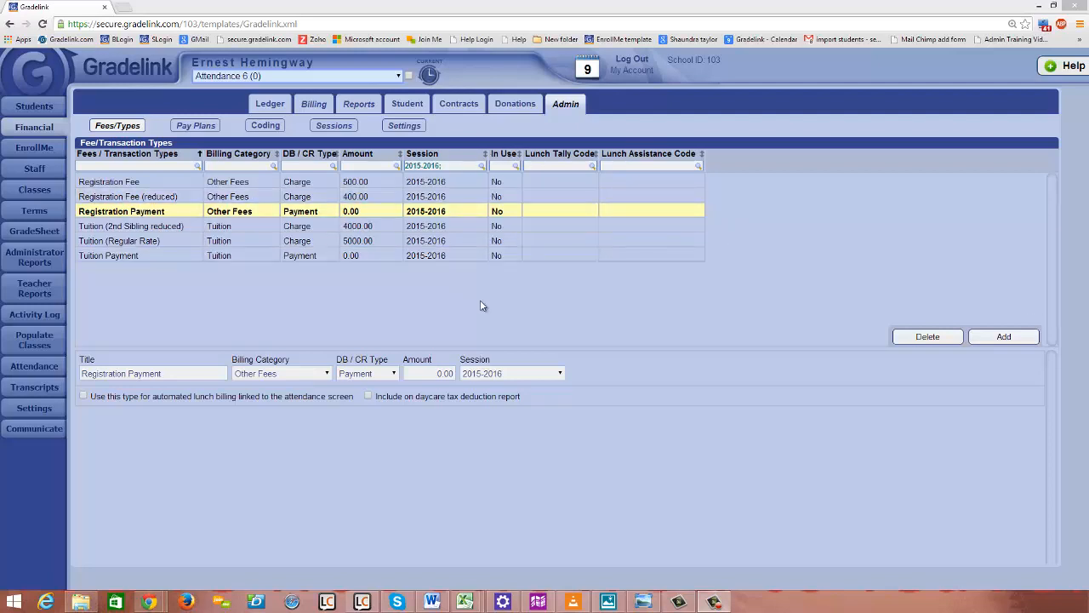
{"action": "mouse_move", "coordinate": [806, 218]}
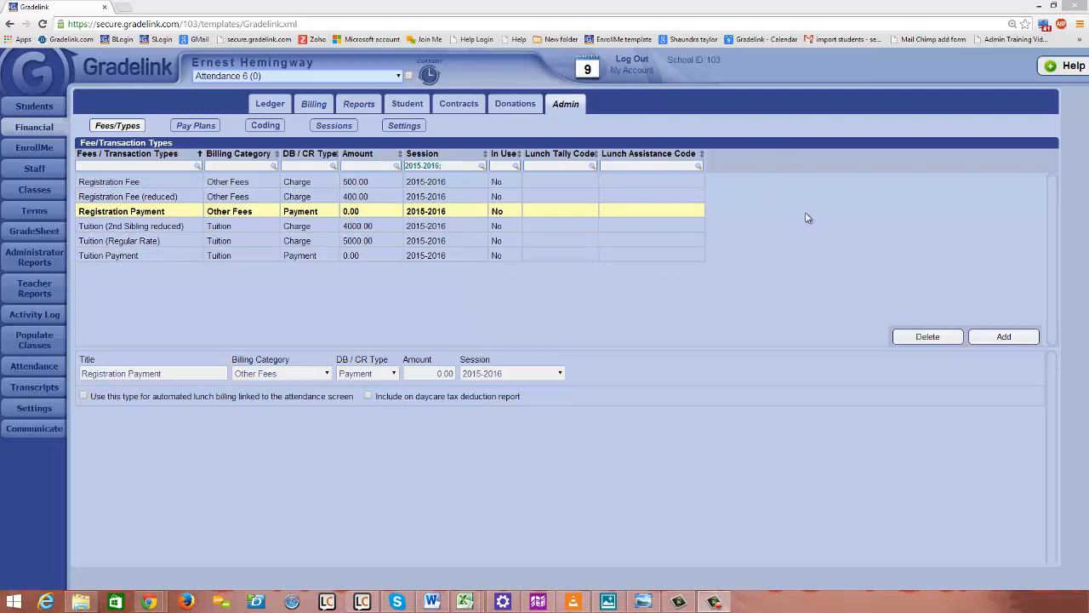
{"action": "mouse_move", "coordinate": [810, 184]}
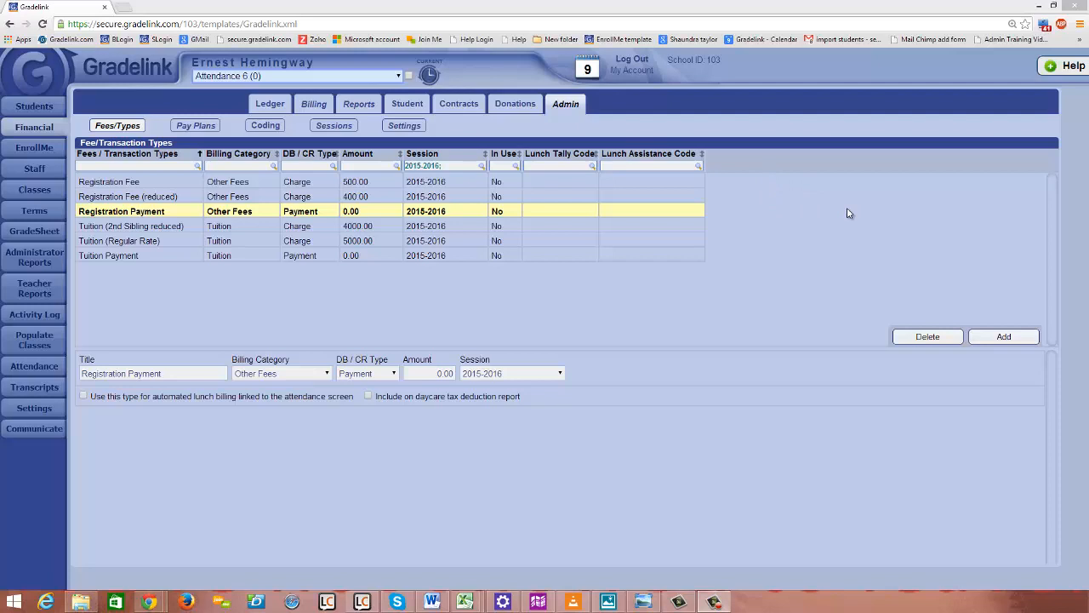
{"action": "mouse_move", "coordinate": [861, 224]}
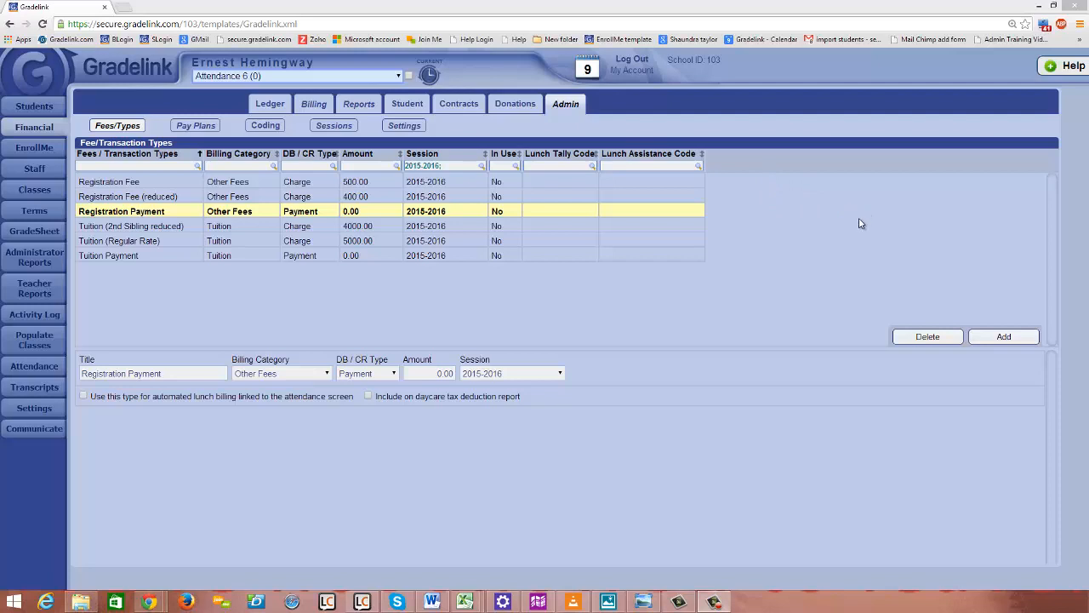
{"action": "mouse_move", "coordinate": [841, 219]}
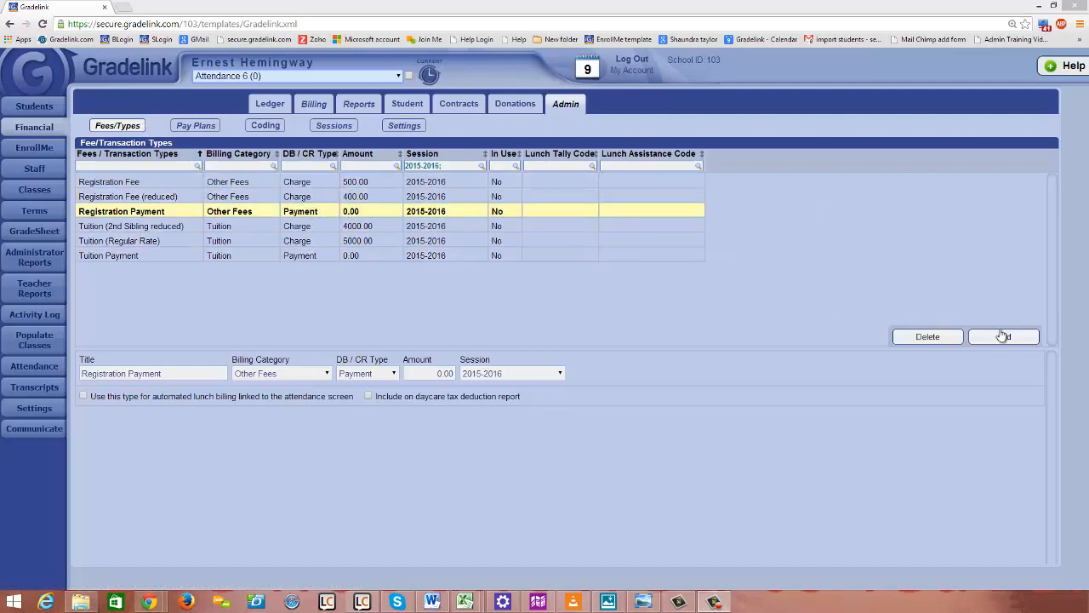
Step: Create a new fee type titled Honor's Society Scholarship in the Tuition billing category
{"action": "left_click", "coordinate": [1004, 337]}
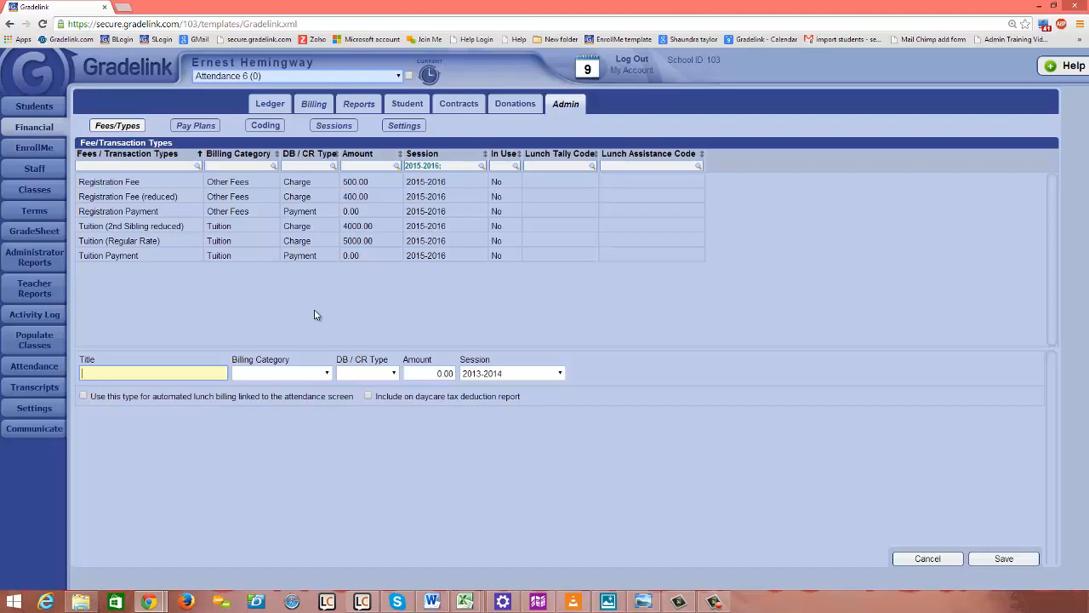
{"action": "type", "text": "Honor"}
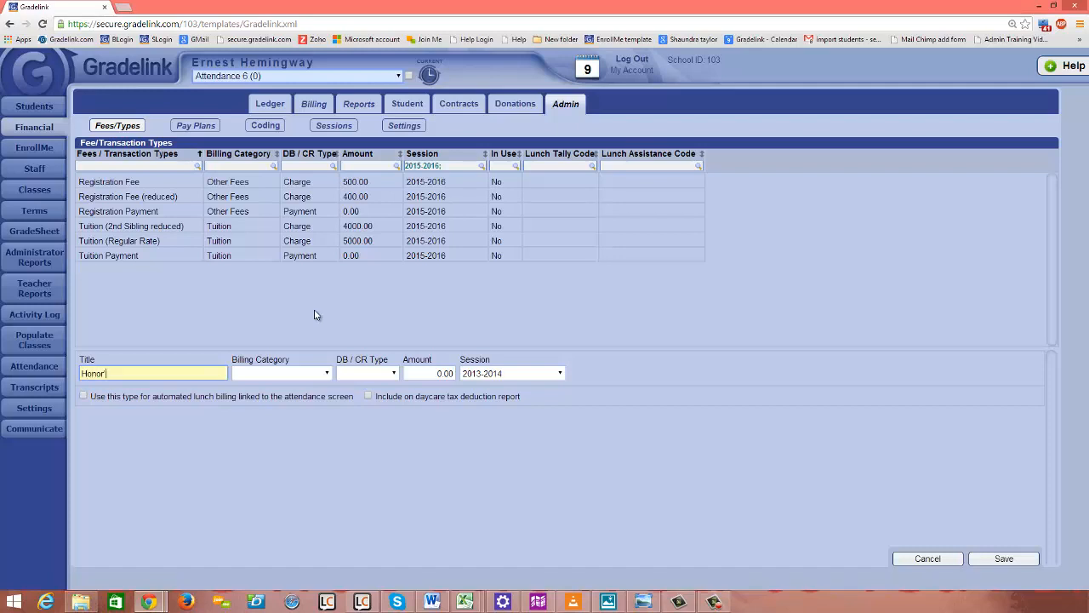
{"action": "type", "text": "r's Society Scholarship"}
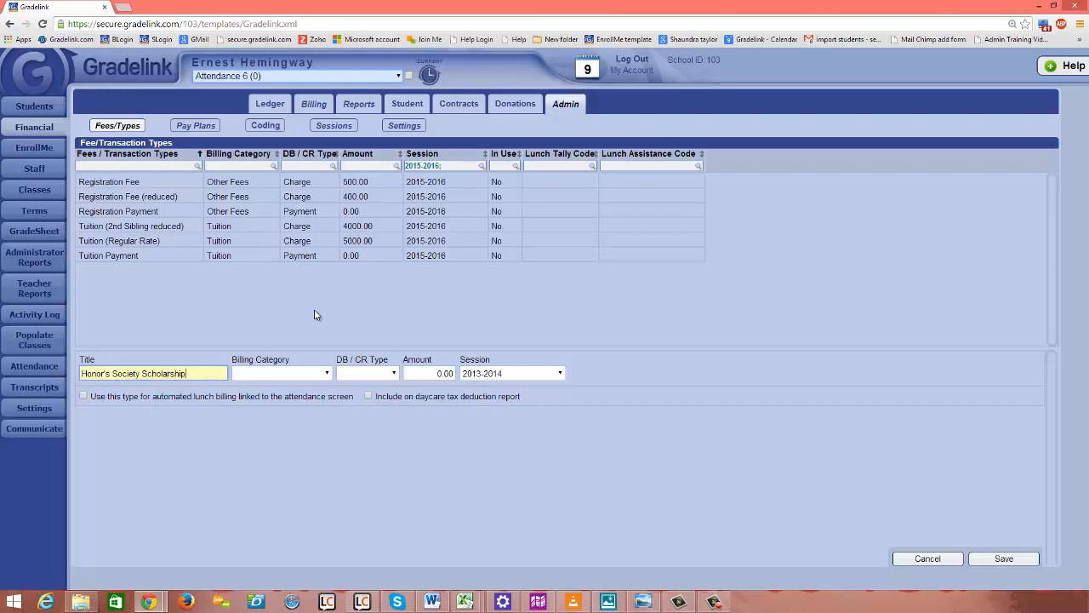
{"action": "mouse_move", "coordinate": [314, 373]}
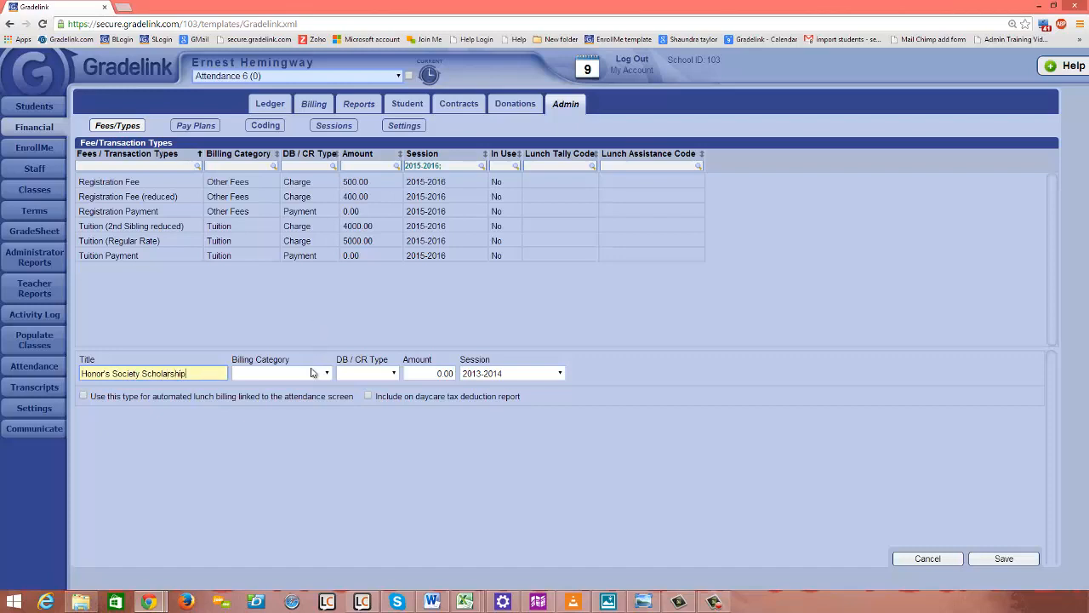
{"action": "left_click", "coordinate": [326, 373]}
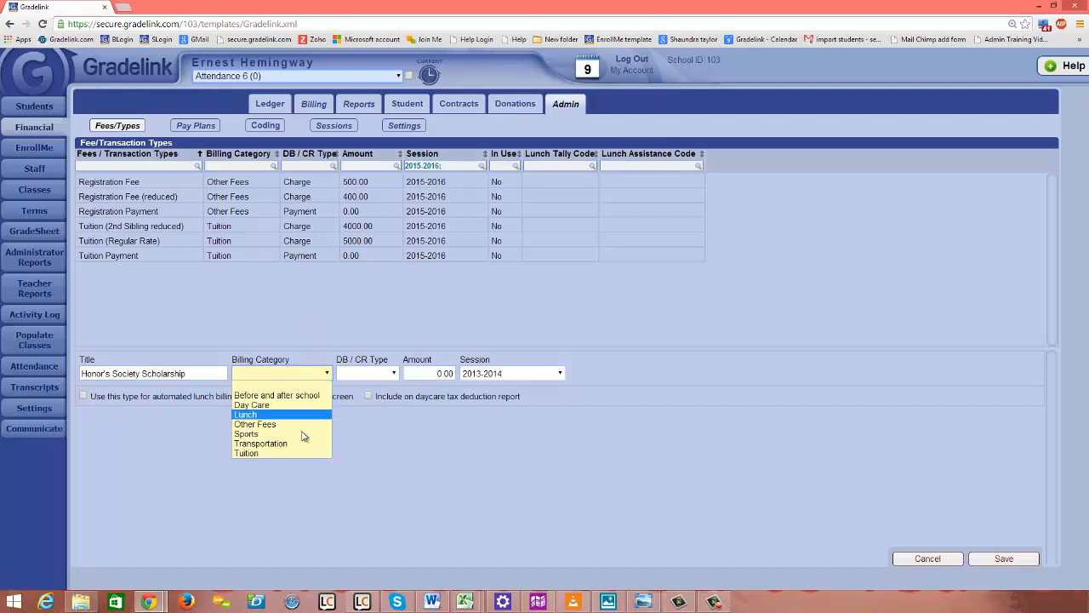
{"action": "left_click", "coordinate": [245, 453]}
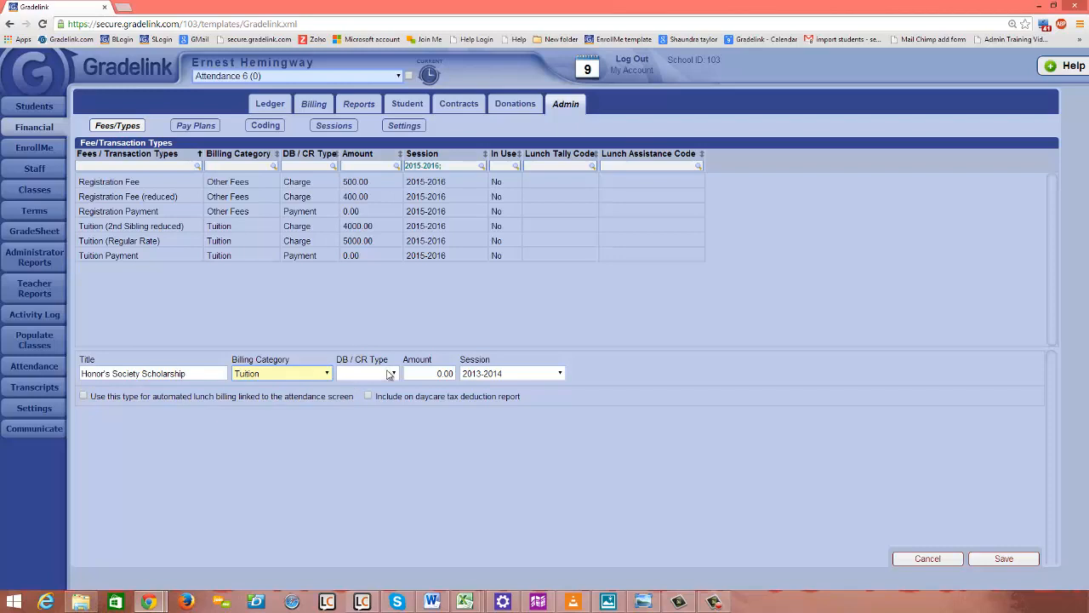
Step: Make it a Credit memo of 5000 for session 2015-2016 and save
{"action": "left_click", "coordinate": [366, 373]}
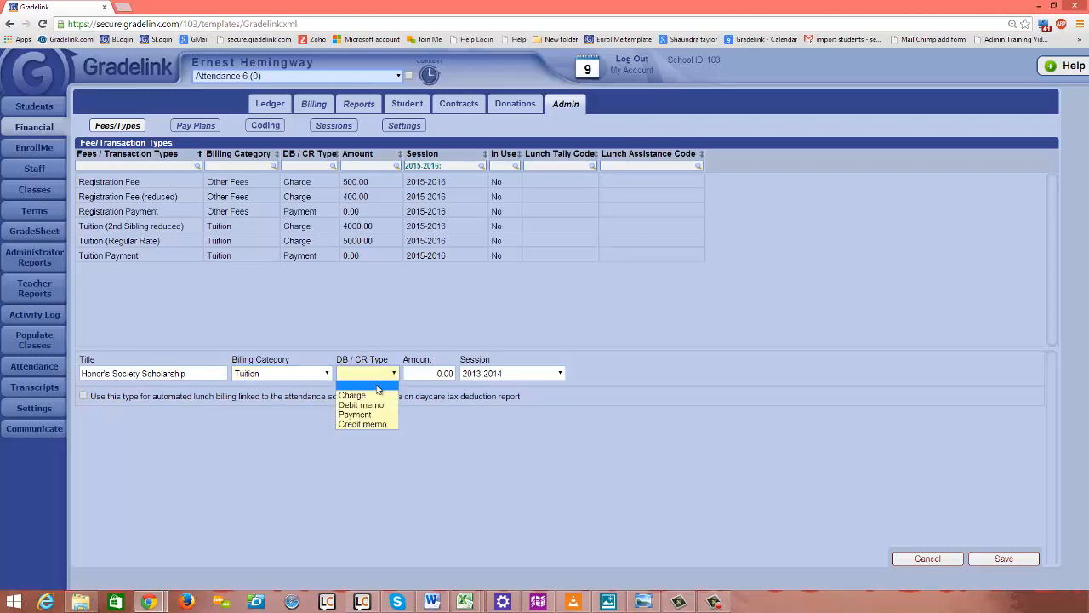
{"action": "left_click", "coordinate": [363, 424]}
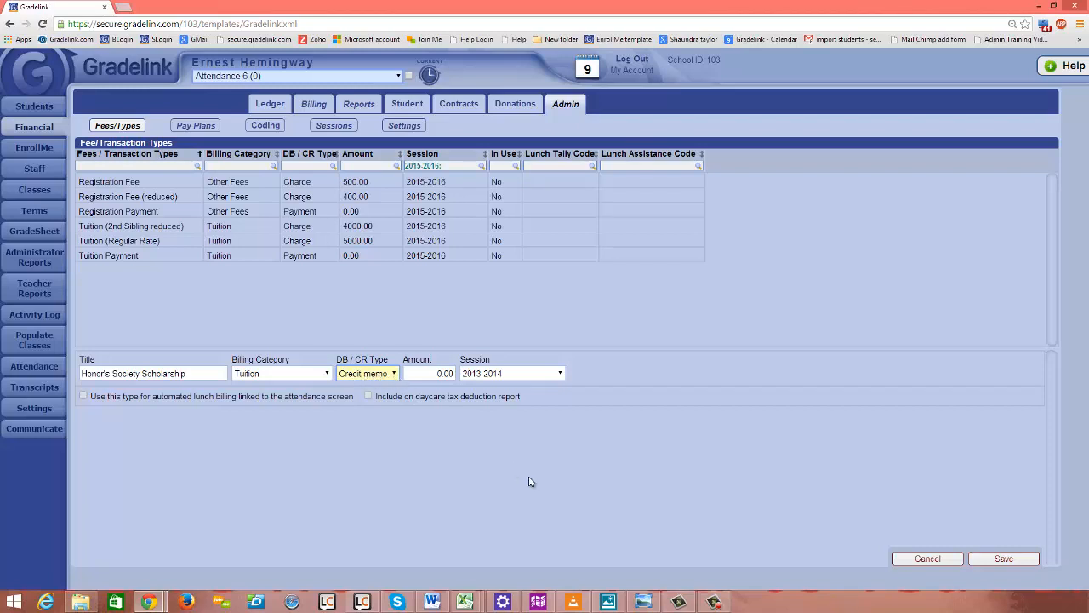
{"action": "mouse_move", "coordinate": [560, 488]}
{"action": "type", "text": "5000"}
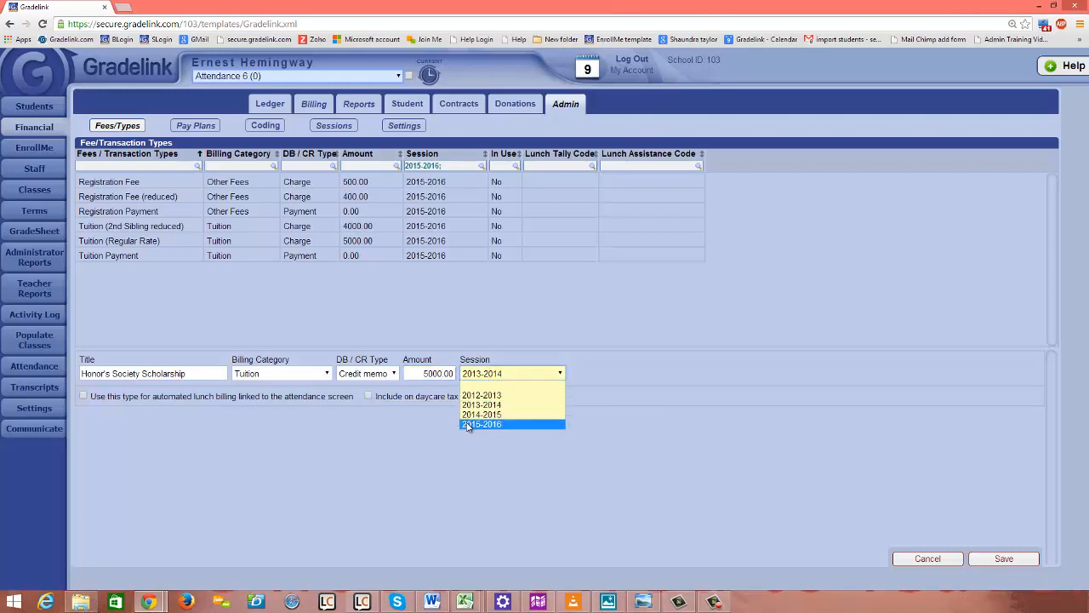
{"action": "left_click", "coordinate": [481, 424]}
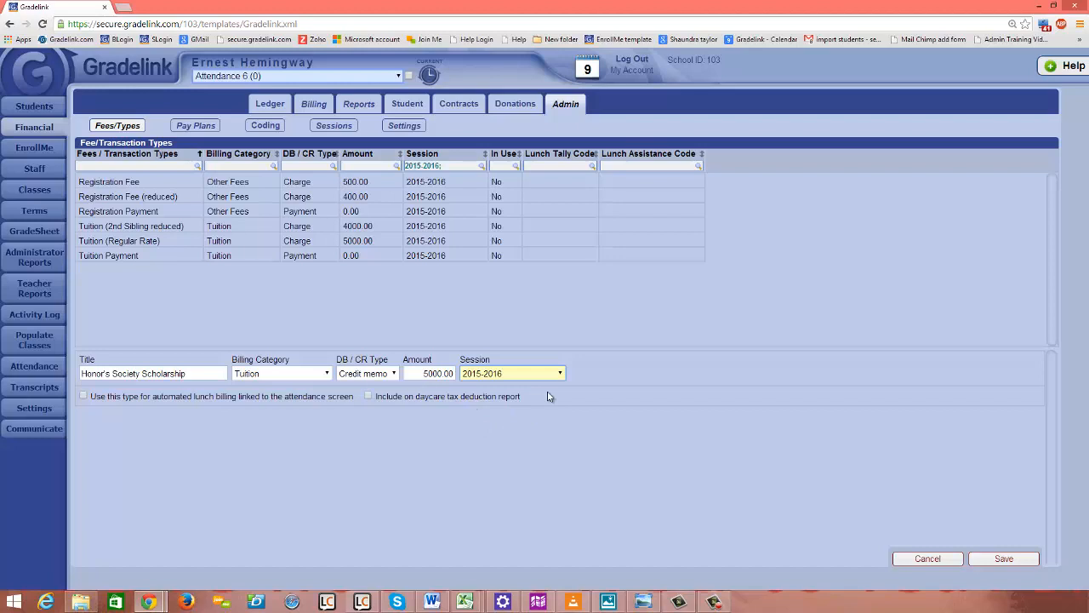
{"action": "left_click", "coordinate": [1004, 558]}
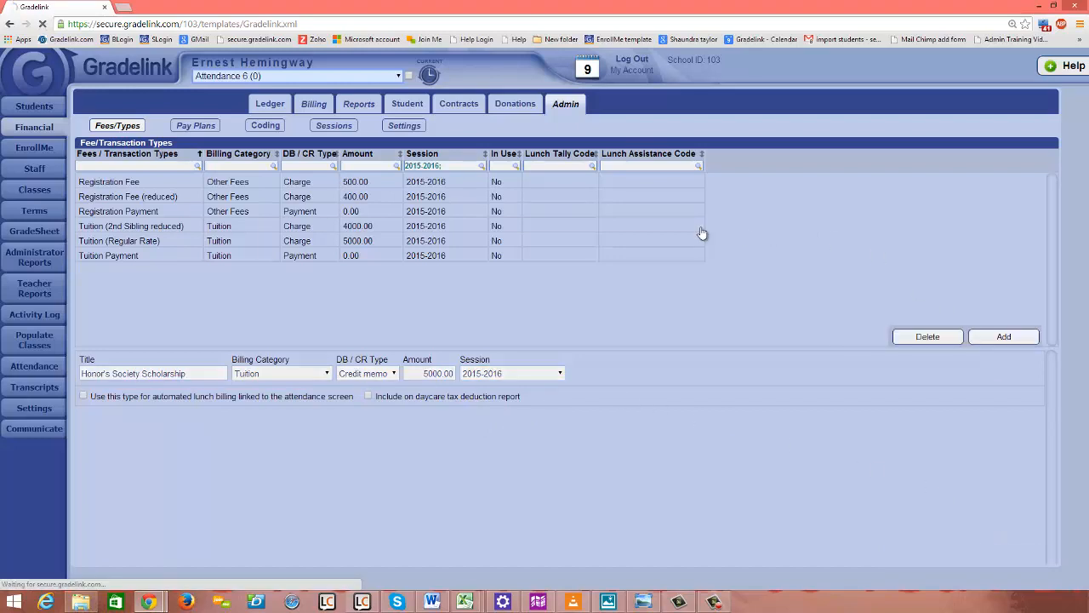
Step: Confirm the Honor's Society Scholarship row appears and begin another new fee type
{"action": "left_click", "coordinate": [1004, 337]}
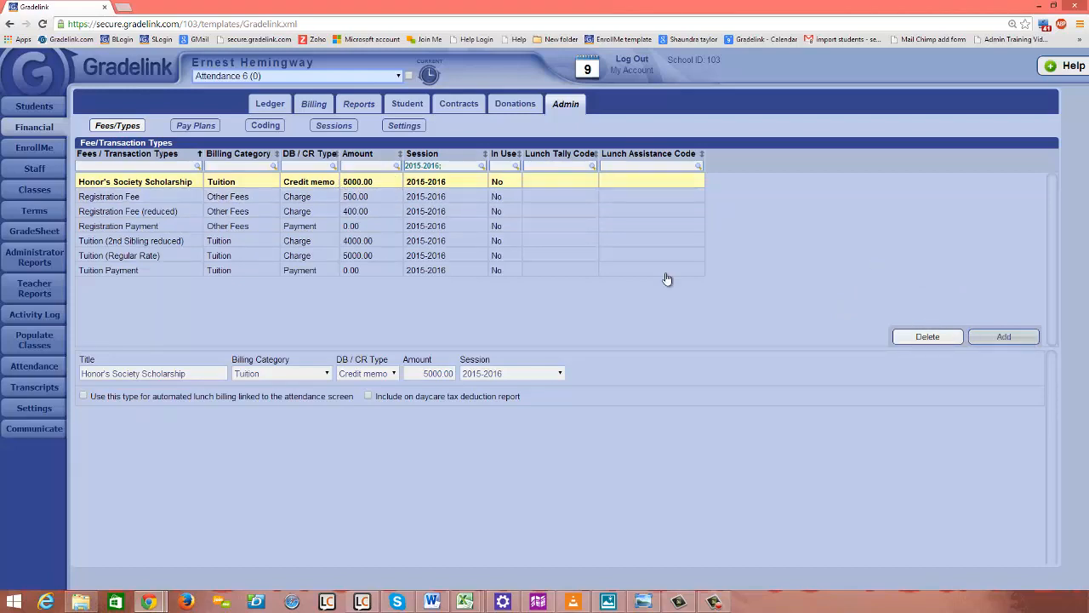
{"action": "left_click", "coordinate": [1003, 337]}
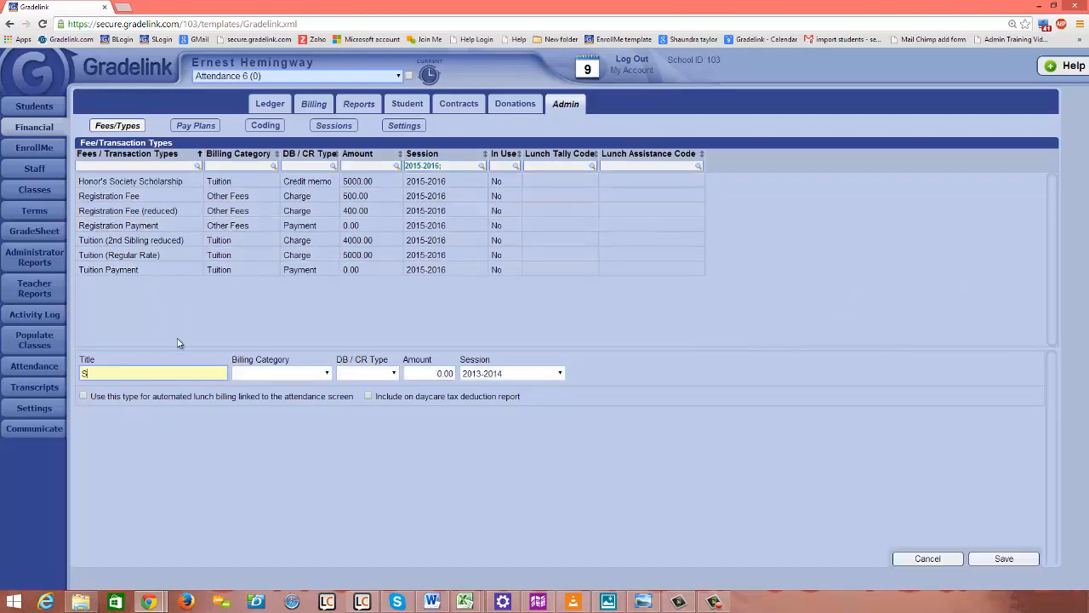
Step: Save a Scholarship fee type as a Tuition credit memo for 2015-2016 with 0.00 amount
{"action": "type", "text": "cholarship"}
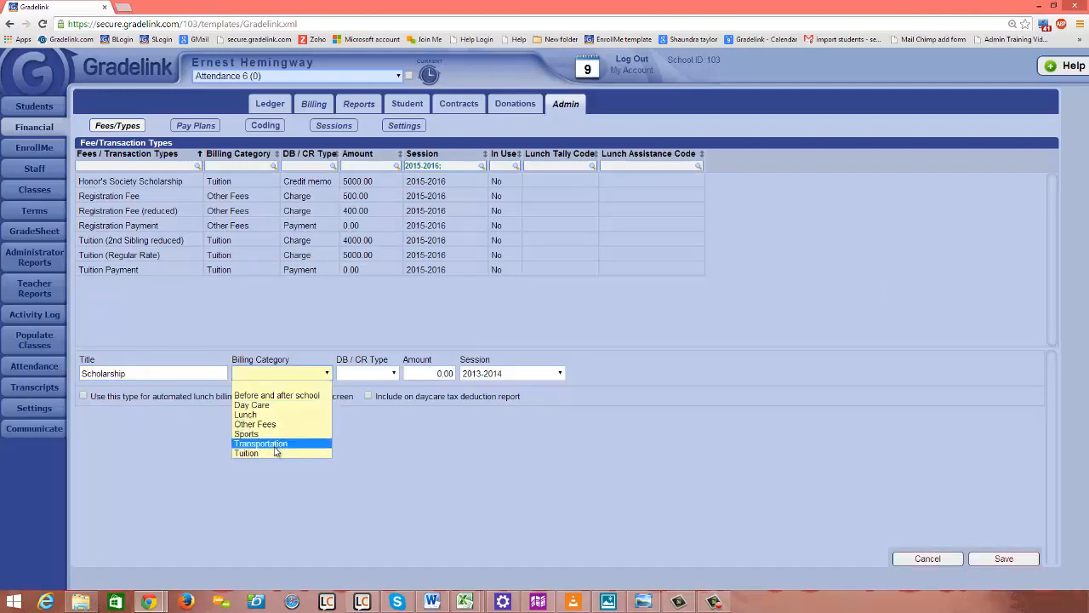
{"action": "left_click", "coordinate": [245, 453]}
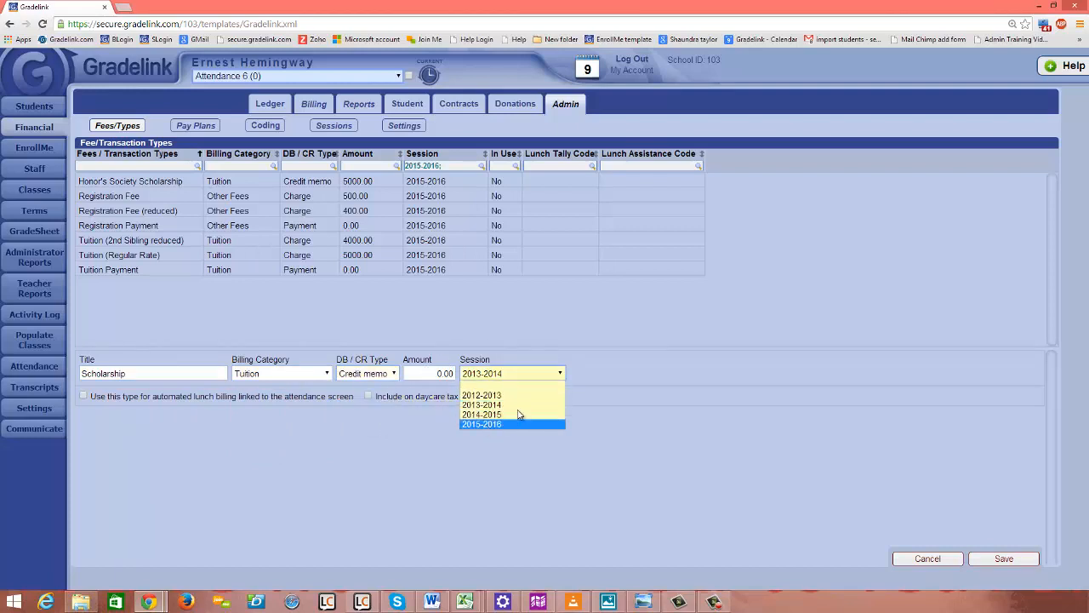
{"action": "left_click", "coordinate": [480, 424]}
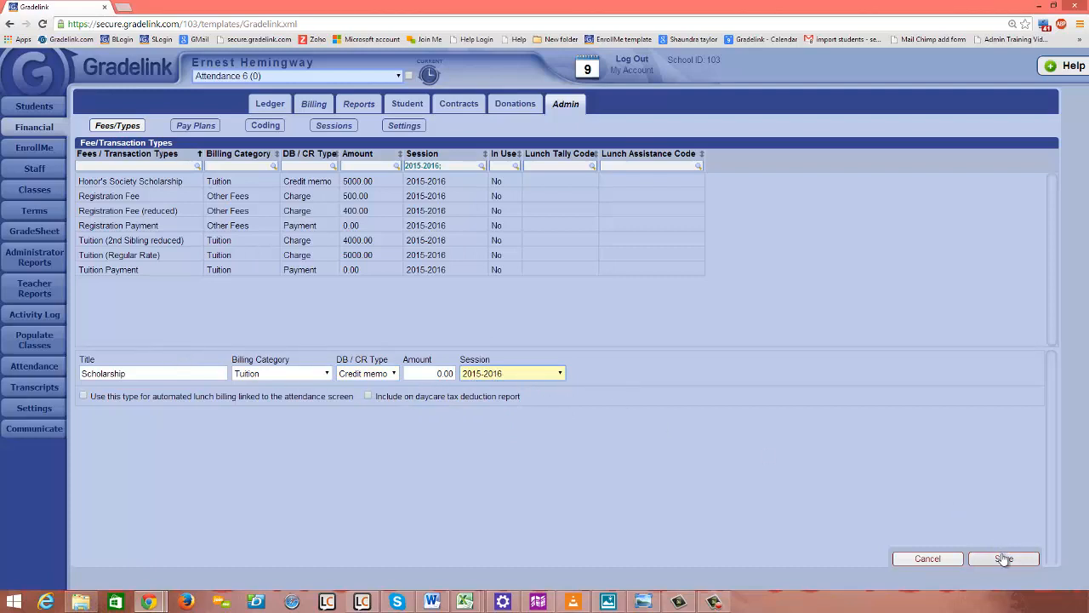
{"action": "left_click", "coordinate": [1004, 558]}
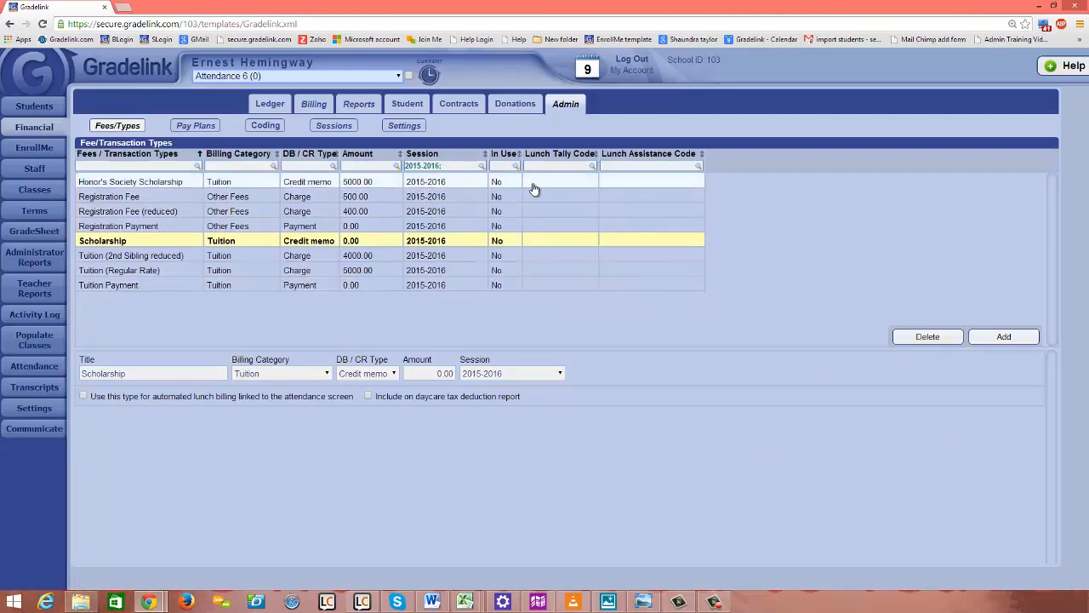
{"action": "left_click", "coordinate": [129, 180]}
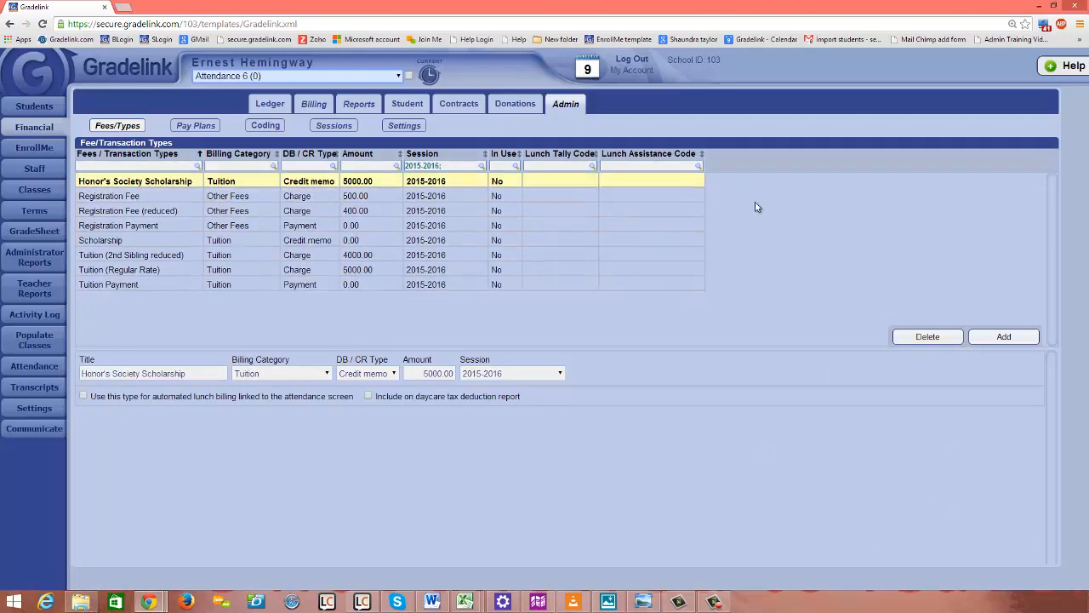